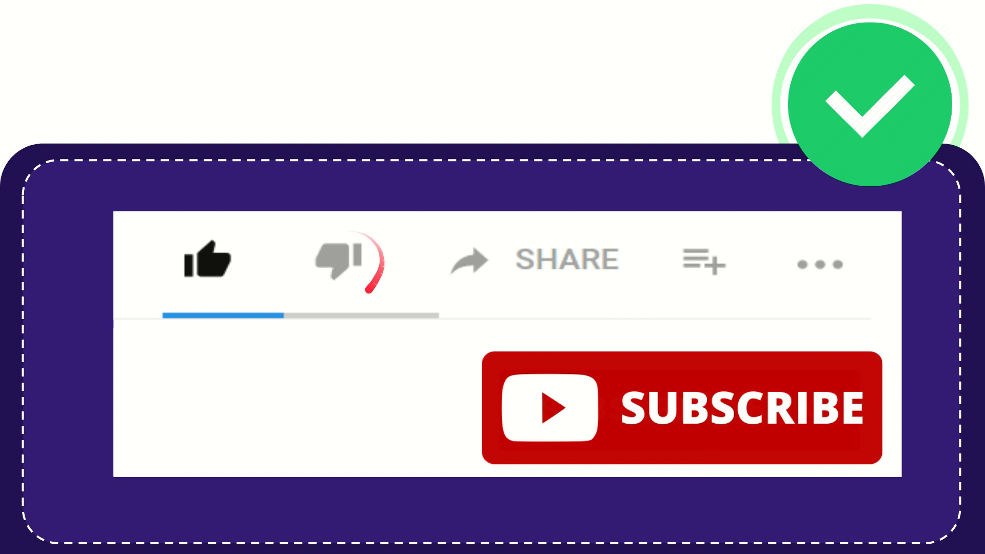
{"action": "left_click", "coordinate": [339, 261]}
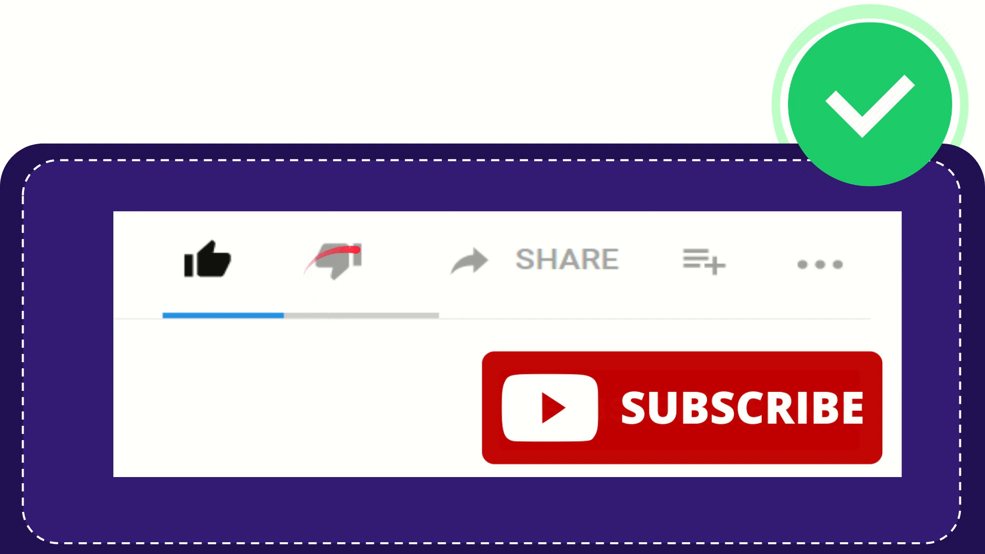
{"action": "left_click", "coordinate": [332, 258]}
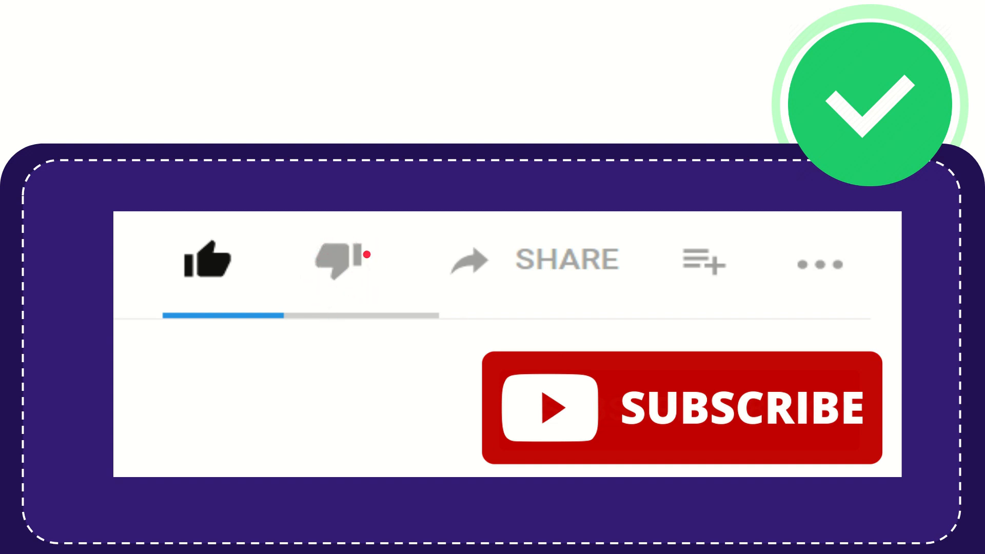
{"action": "left_click", "coordinate": [341, 260]}
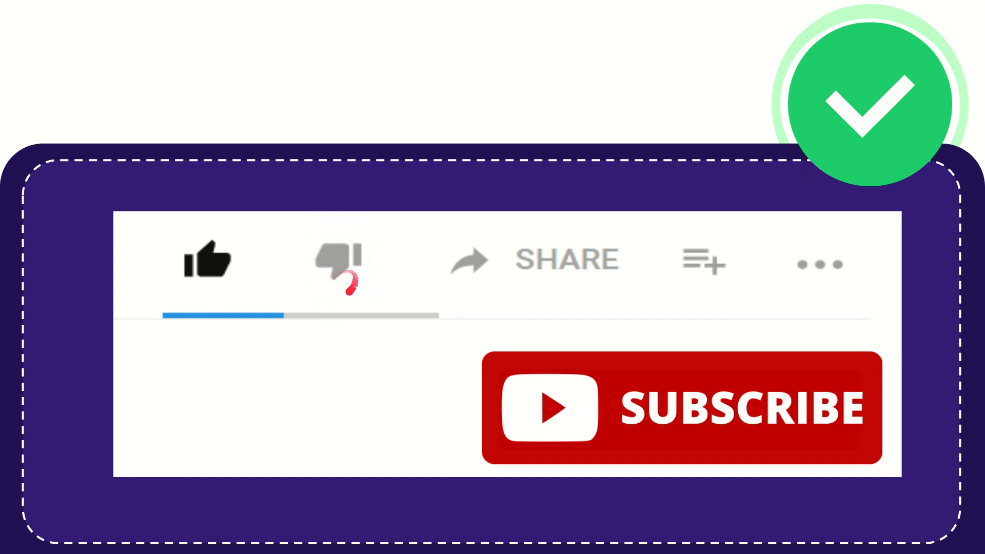